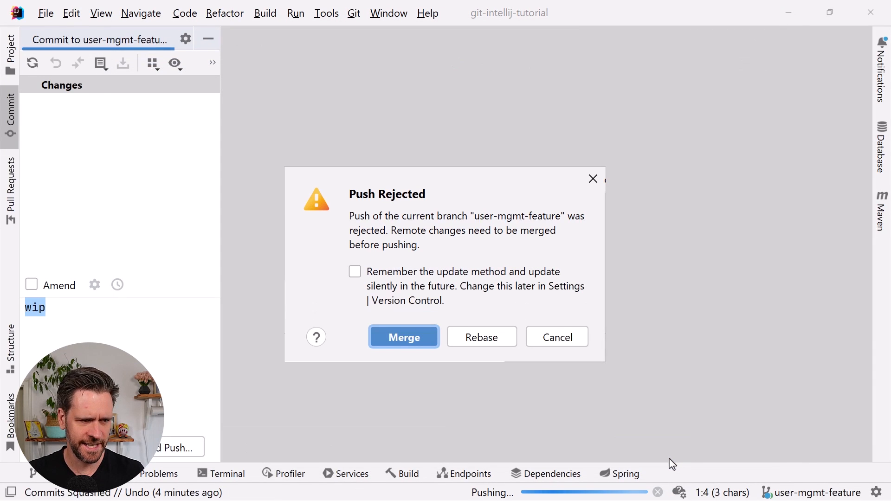
# Cancel the Push Rejected dialog to return to the Git log for user-mgmt-feature.
pyautogui.click(404, 337)
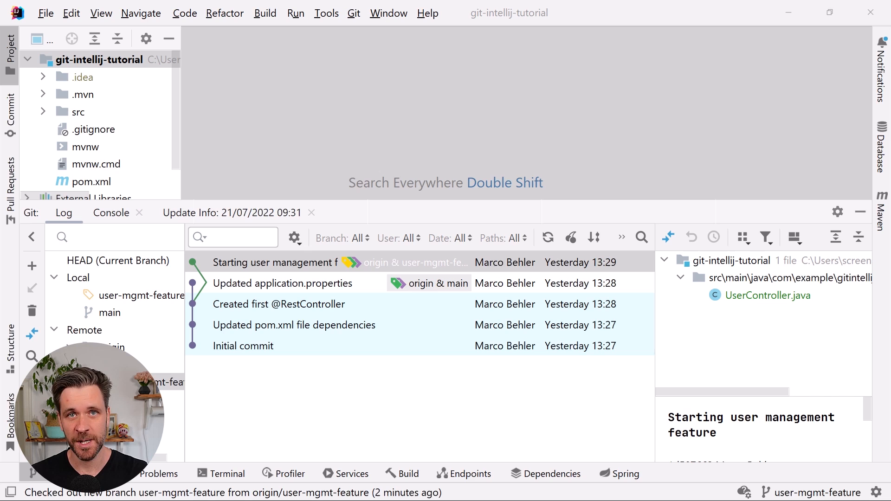
pyautogui.click(242, 345)
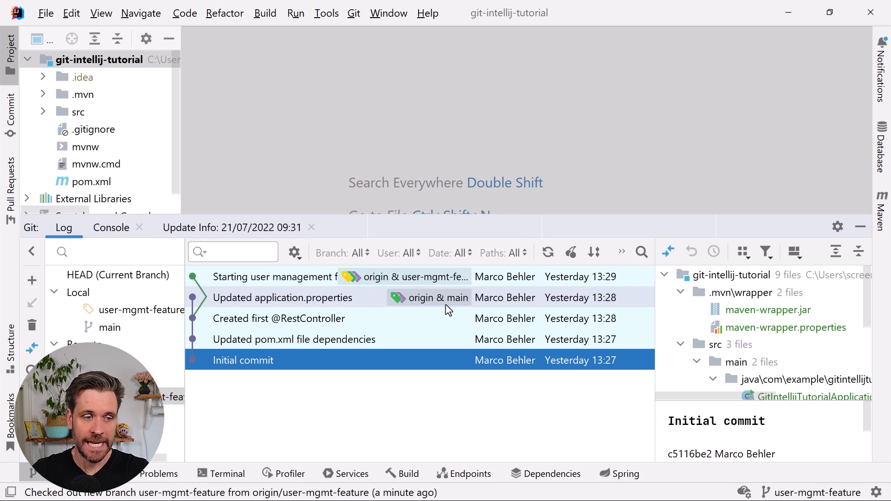
pyautogui.click(282, 297)
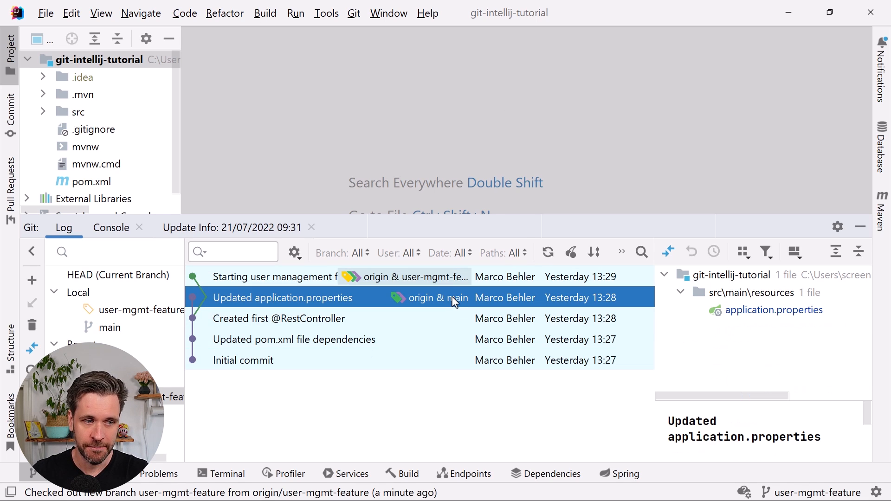
pyautogui.moveTo(364, 383)
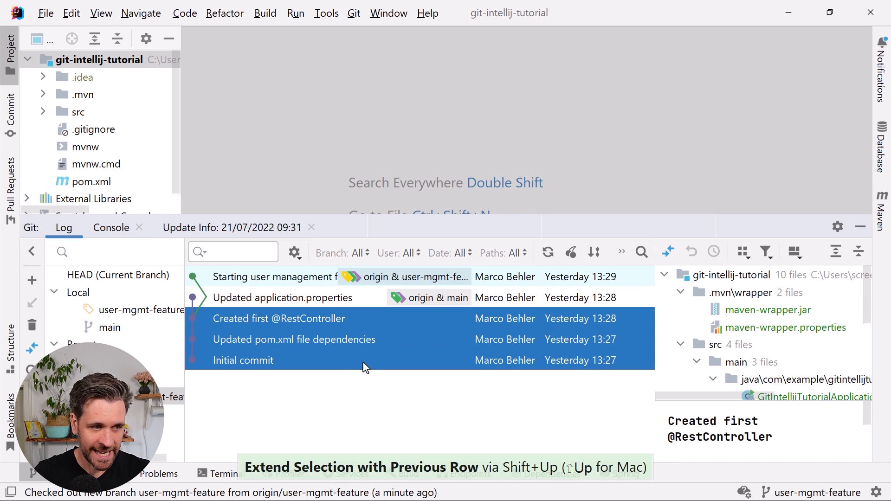
pyautogui.click(279, 319)
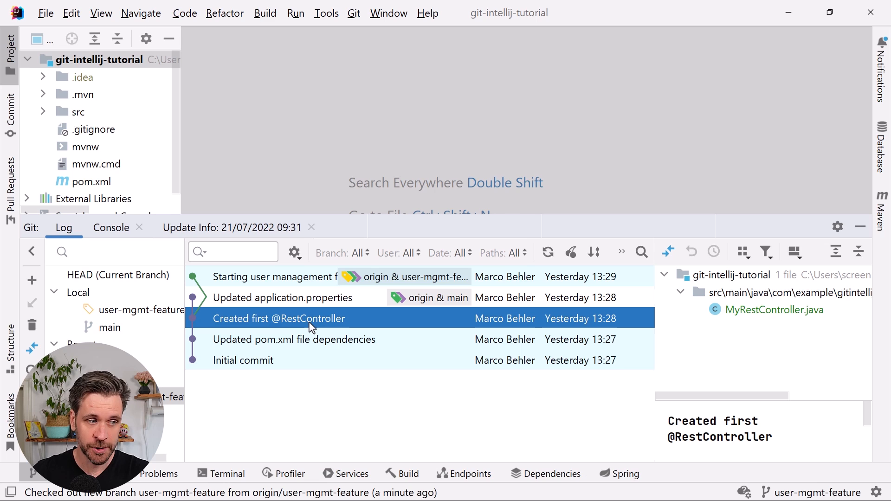
pyautogui.moveTo(457, 277)
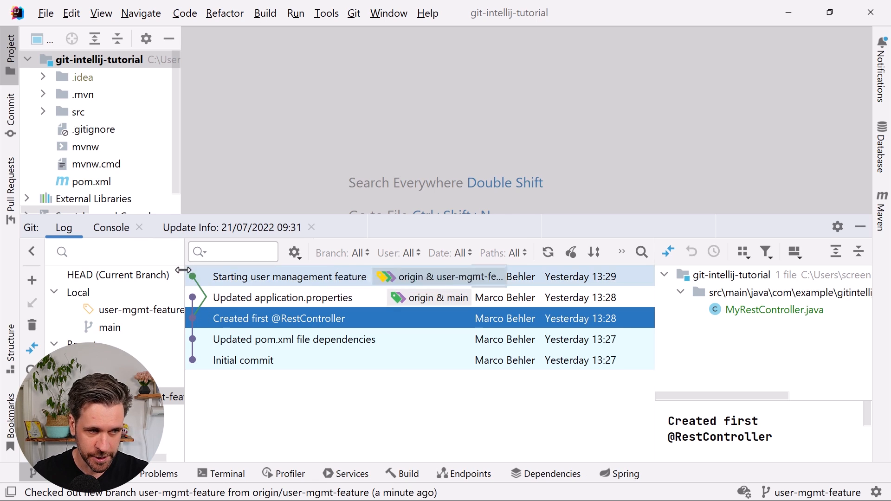
pyautogui.click(282, 297)
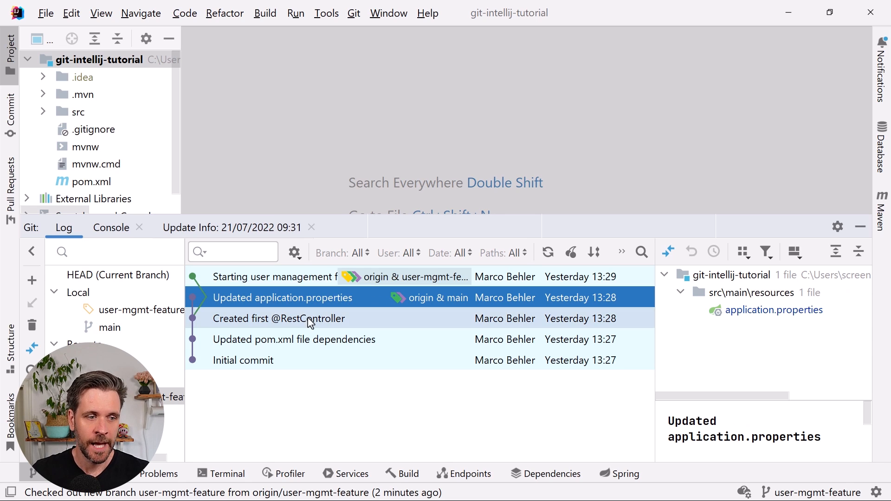
pyautogui.click(275, 277)
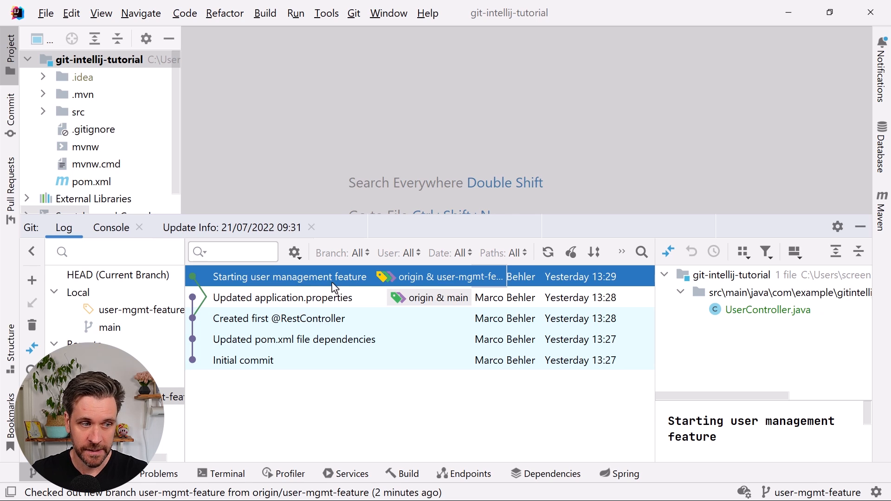
pyautogui.click(279, 319)
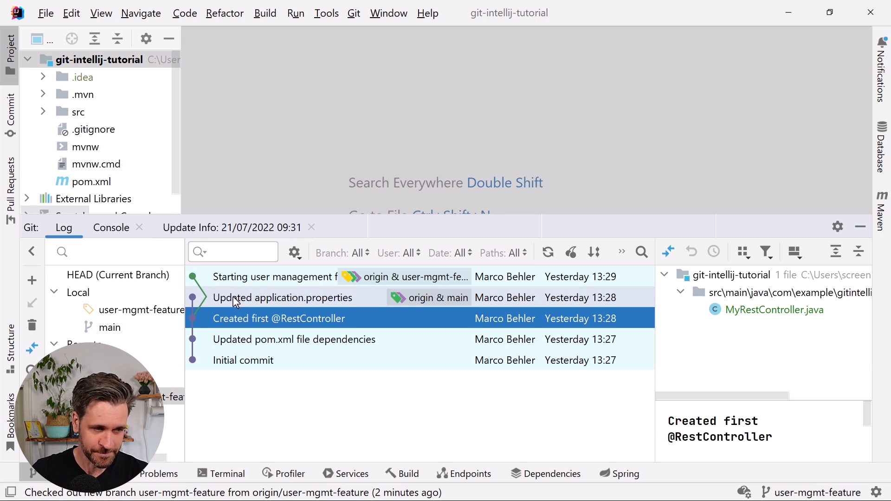
pyautogui.click(282, 297)
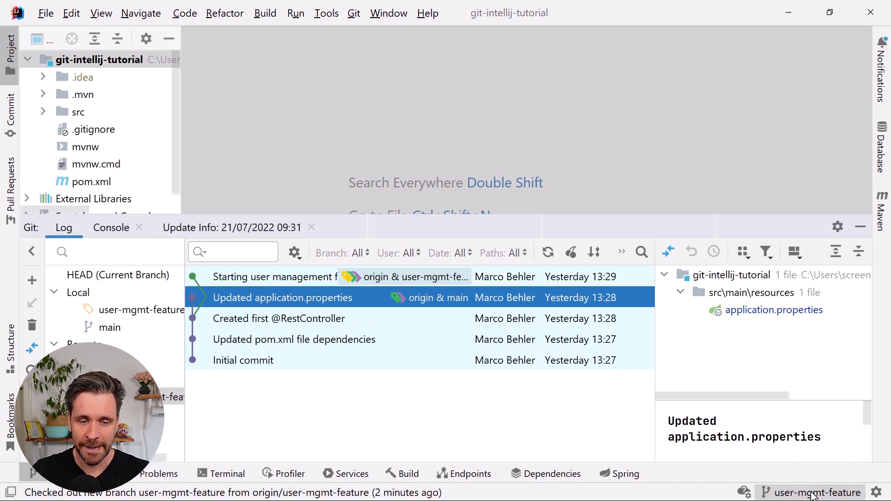
# Check out main from the branches popup, then show the actions submenu for user-mgmt-feature.
pyautogui.click(816, 492)
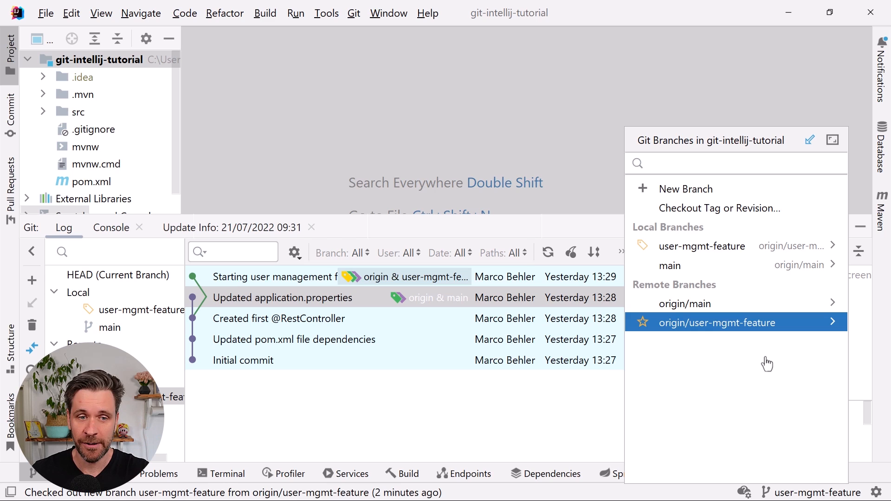
pyautogui.moveTo(752, 353)
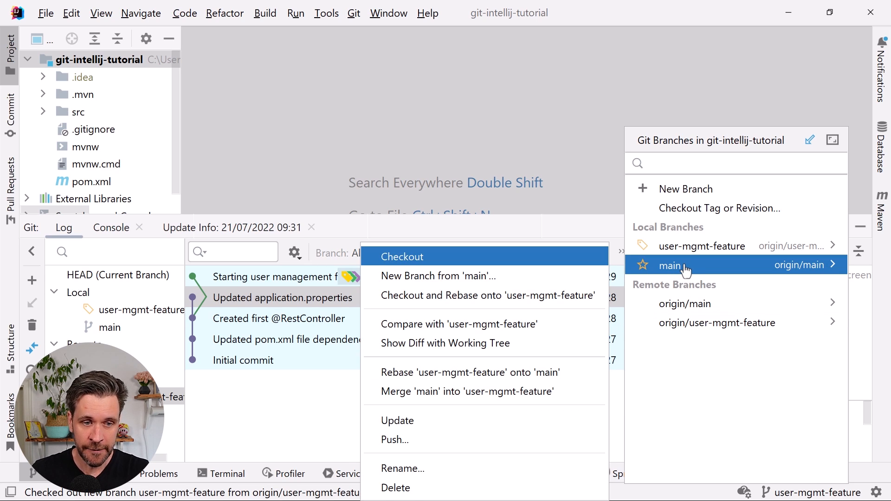
pyautogui.click(402, 257)
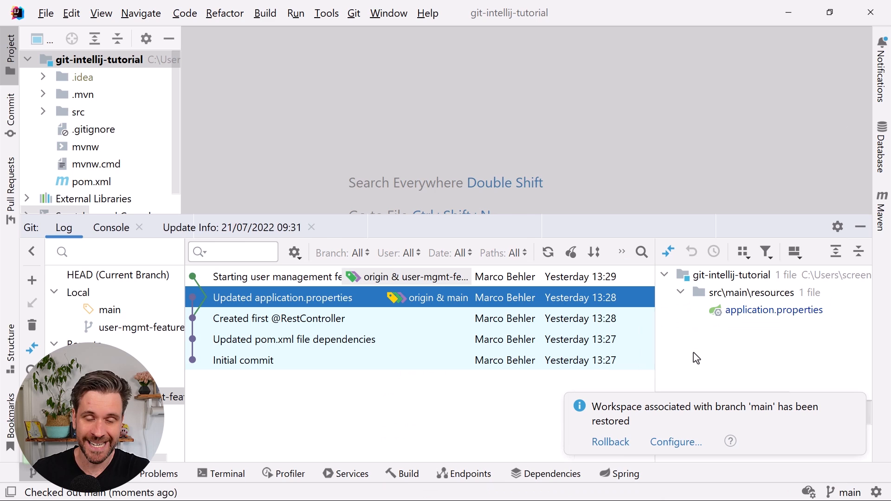
pyautogui.click(849, 493)
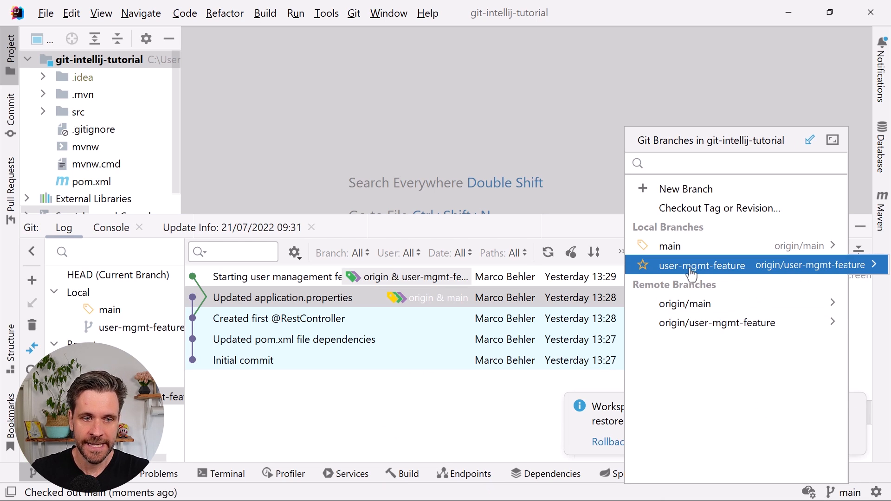
pyautogui.click(702, 266)
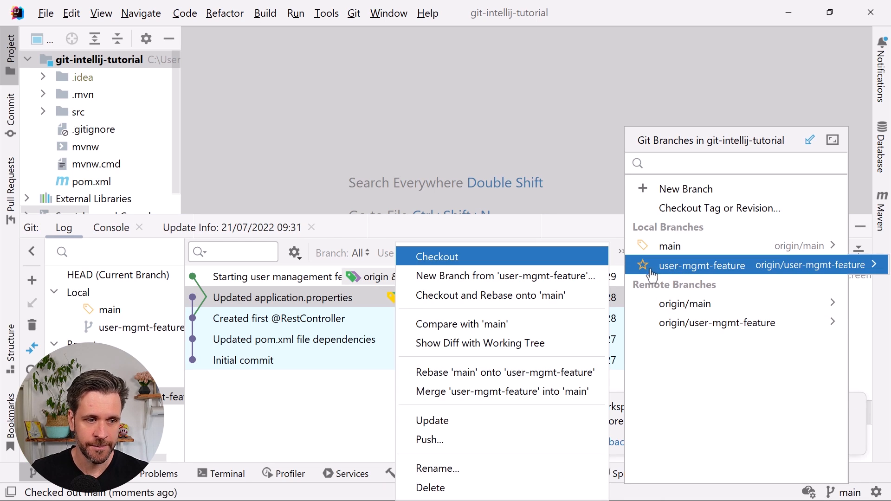
pyautogui.moveTo(505, 276)
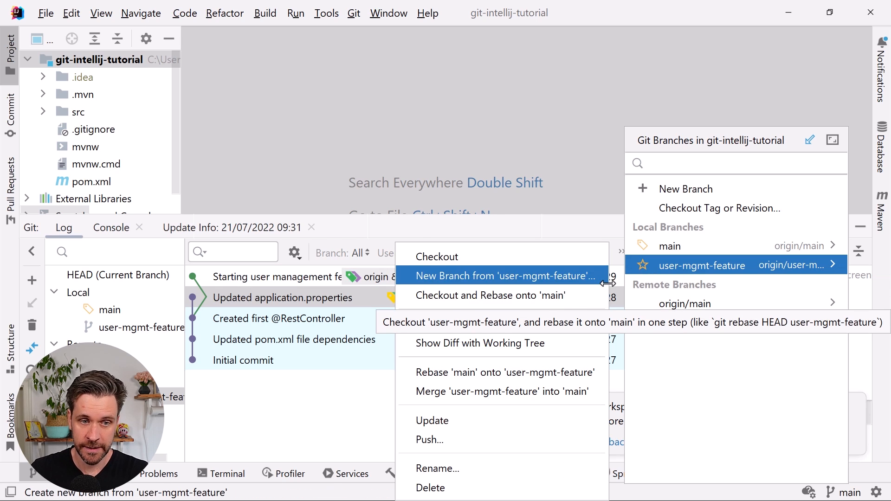
pyautogui.moveTo(503, 295)
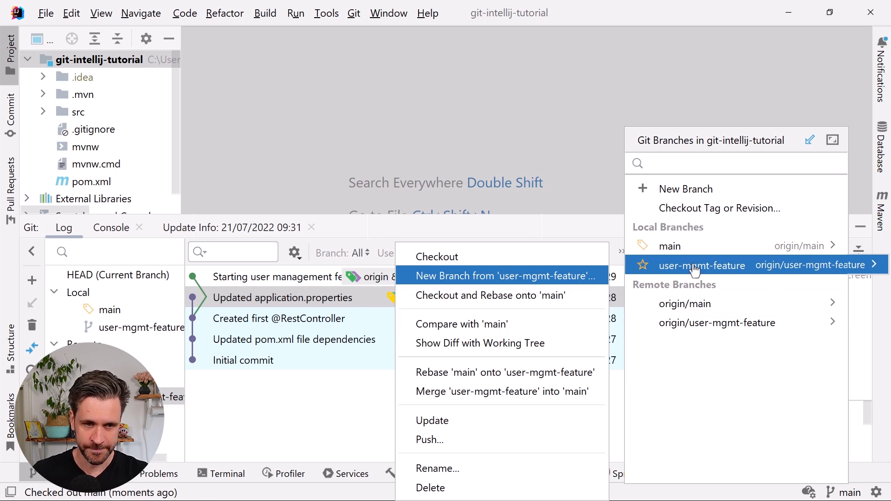
# Check out user-mgmt-feature and pull origin/main into it using rebase.
pyautogui.click(438, 256)
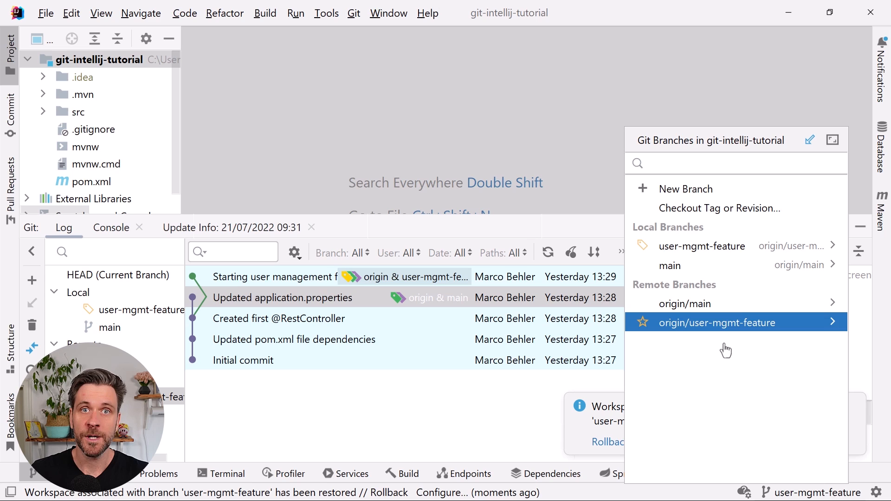
pyautogui.moveTo(704, 311)
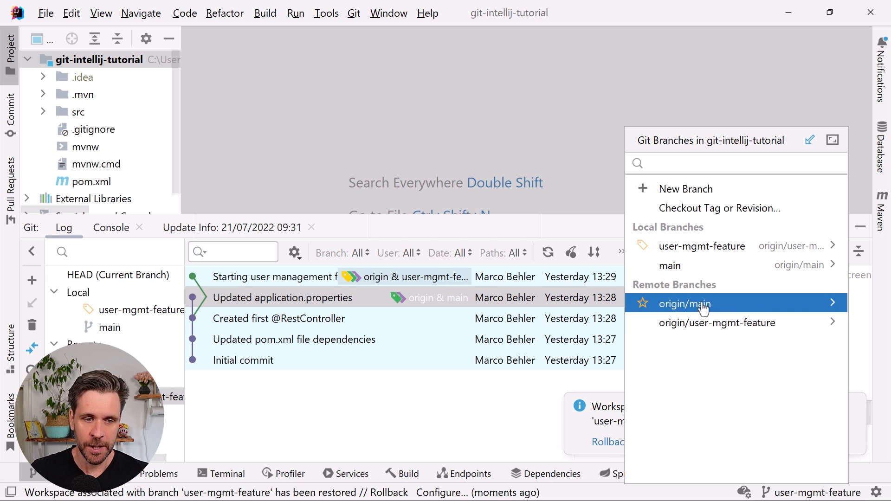
pyautogui.click(684, 303)
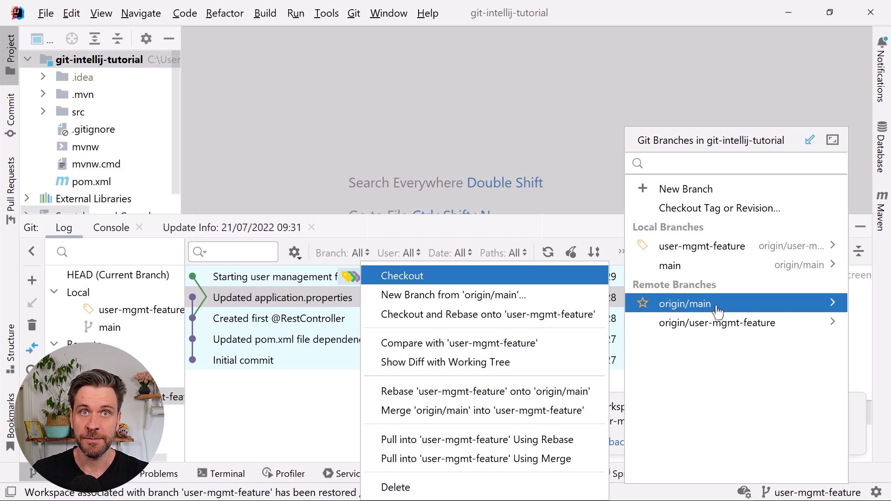
pyautogui.moveTo(586, 278)
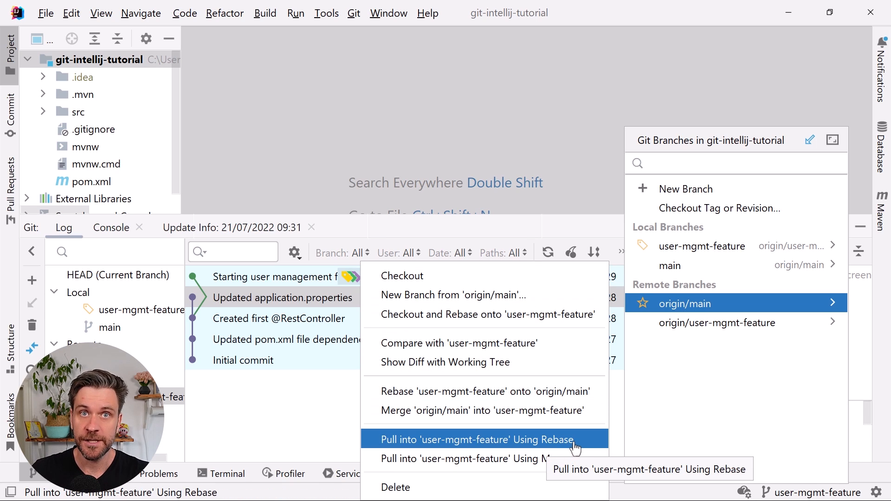
pyautogui.click(476, 439)
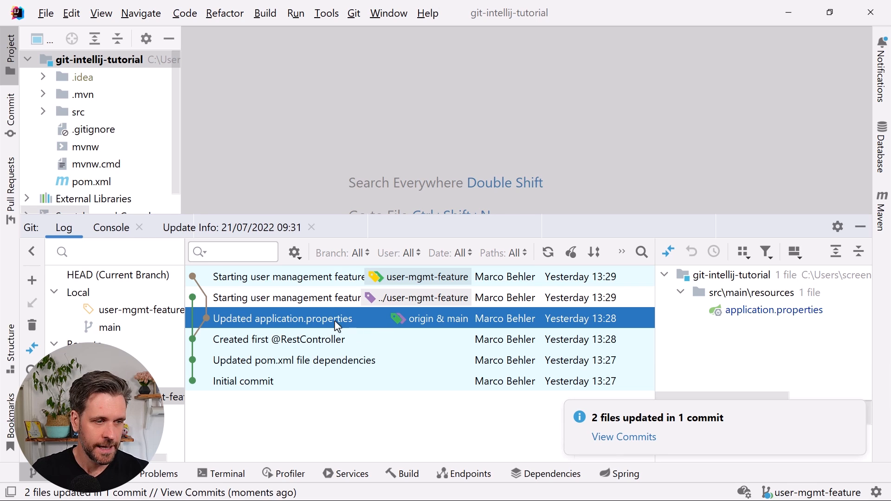
# Inspect the rebased 'Starting user management feature' commit and set up a push of two commits to origin/user-mgmt-feature.
pyautogui.click(286, 297)
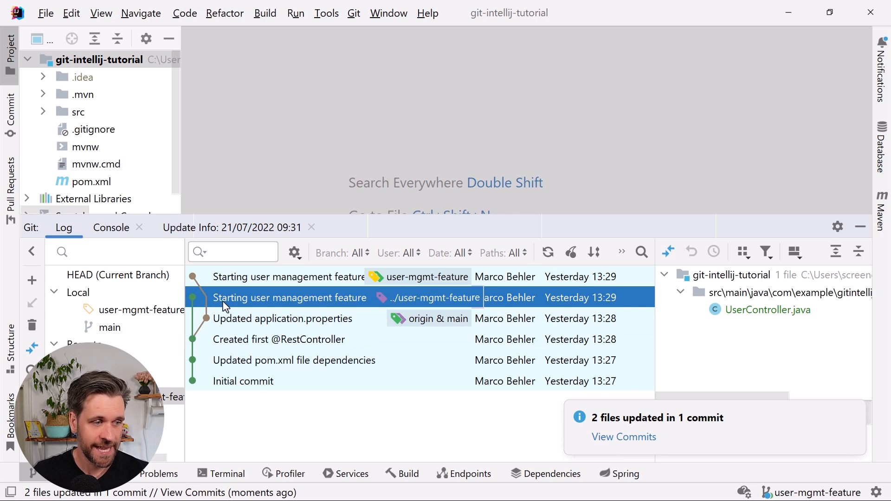
pyautogui.click(280, 340)
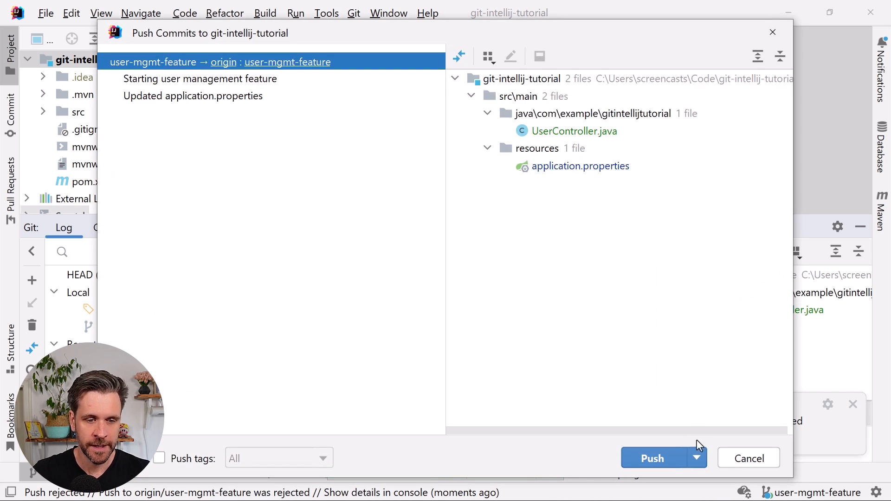
# Force push user-mgmt-feature to origin, confirming the overwrite of remote commits.
pyautogui.click(652, 458)
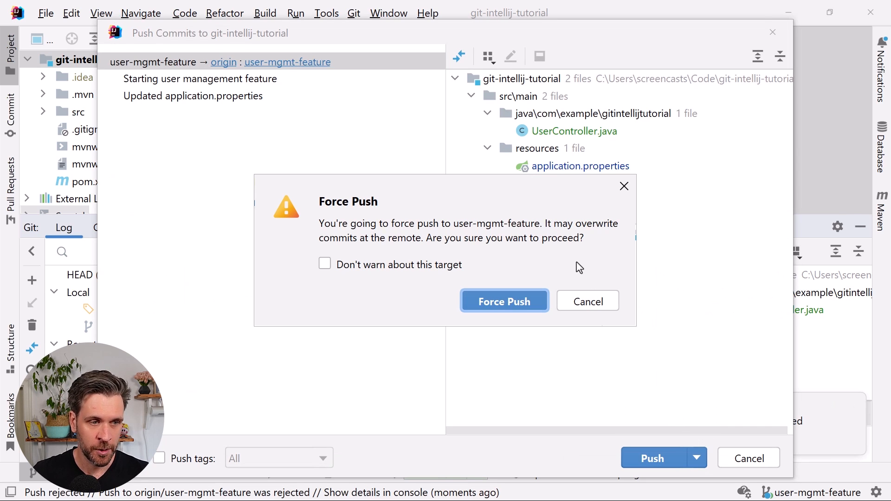
pyautogui.click(504, 300)
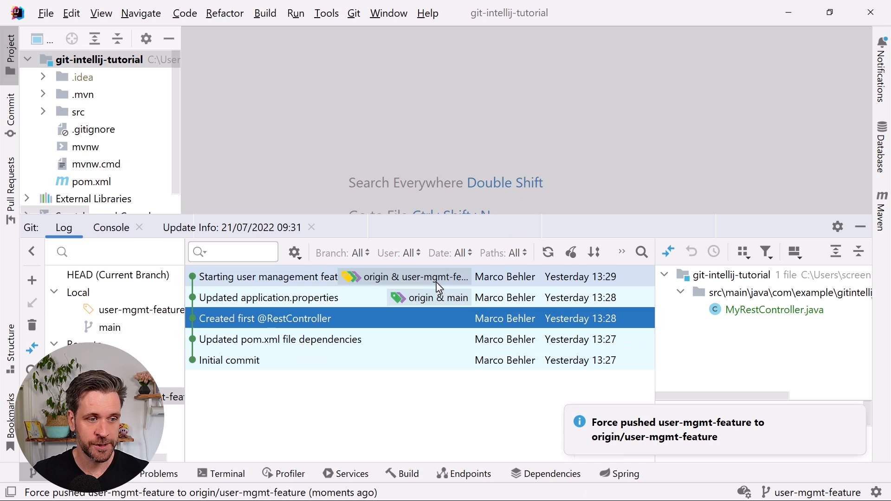
pyautogui.click(267, 276)
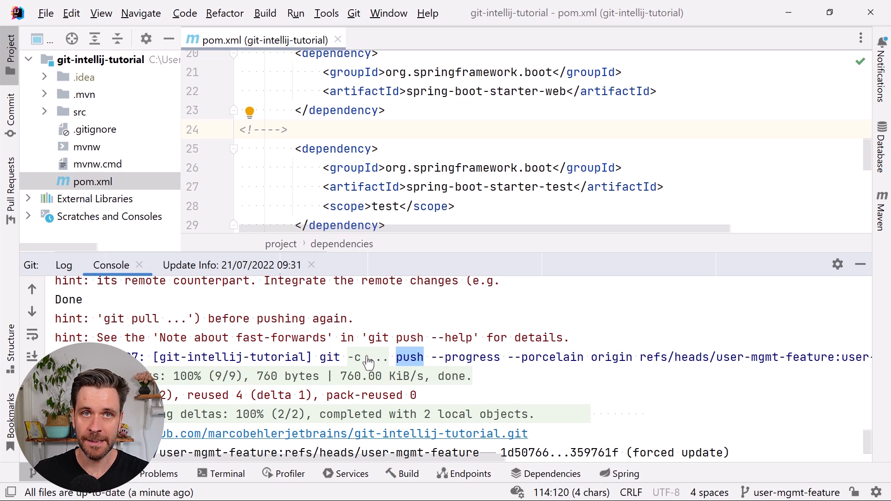
# Highlight --force-with-lease and the fetch command in the Git console, then dismiss the up-to-date notification.
pyautogui.click(520, 357)
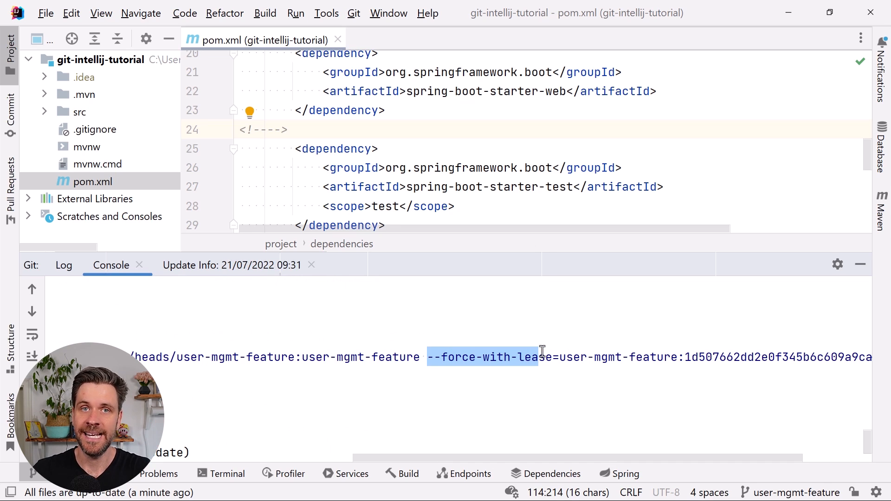
pyautogui.moveTo(579, 357)
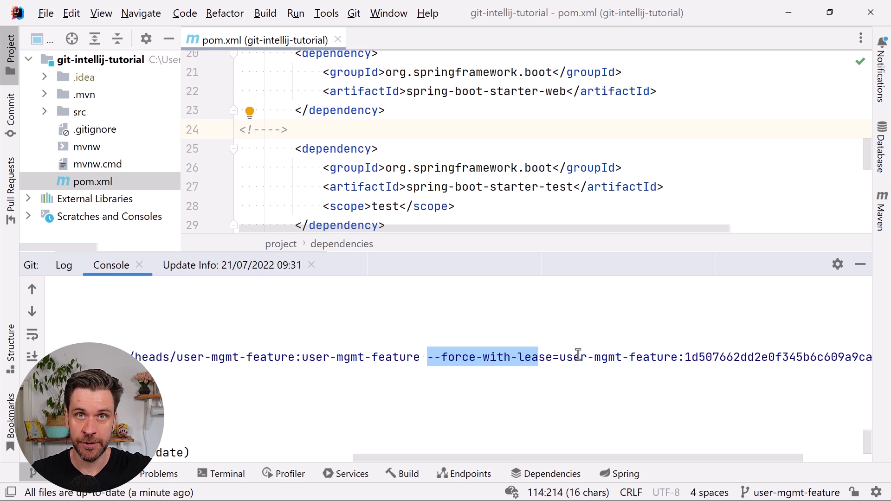
pyautogui.moveTo(596, 388)
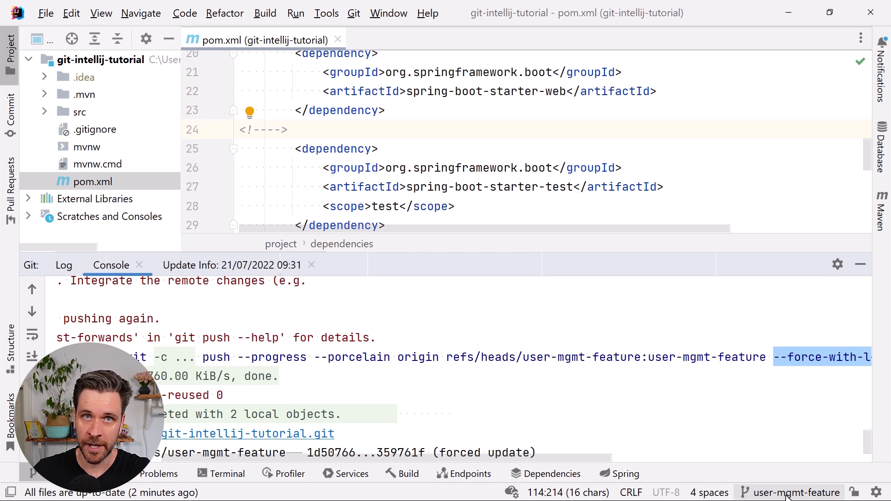
pyautogui.click(375, 338)
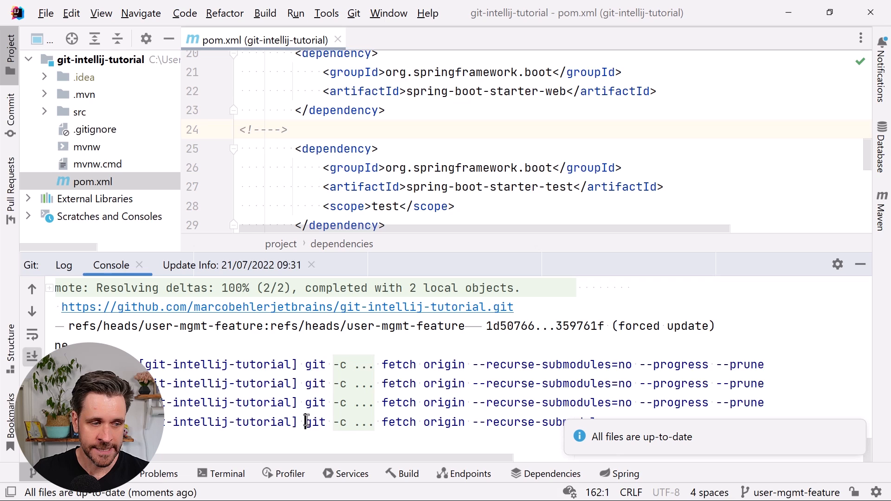
pyautogui.moveTo(305, 422); pyautogui.dragTo(422, 422)
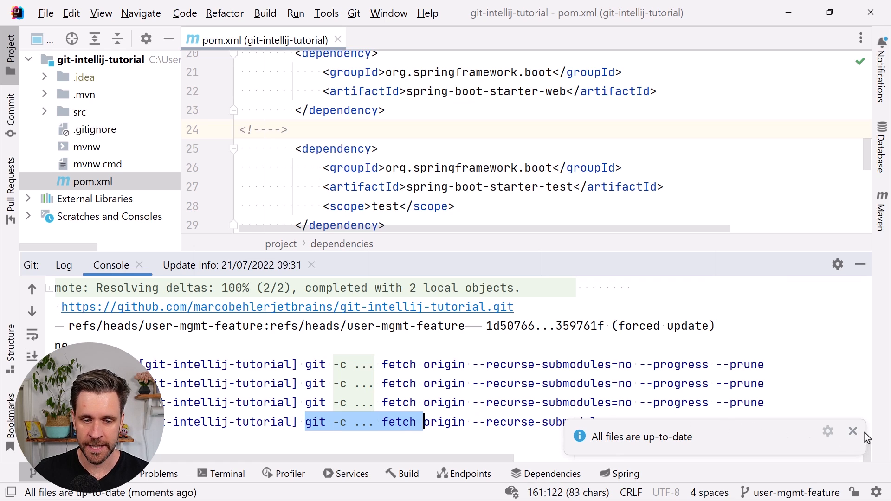
pyautogui.click(852, 431)
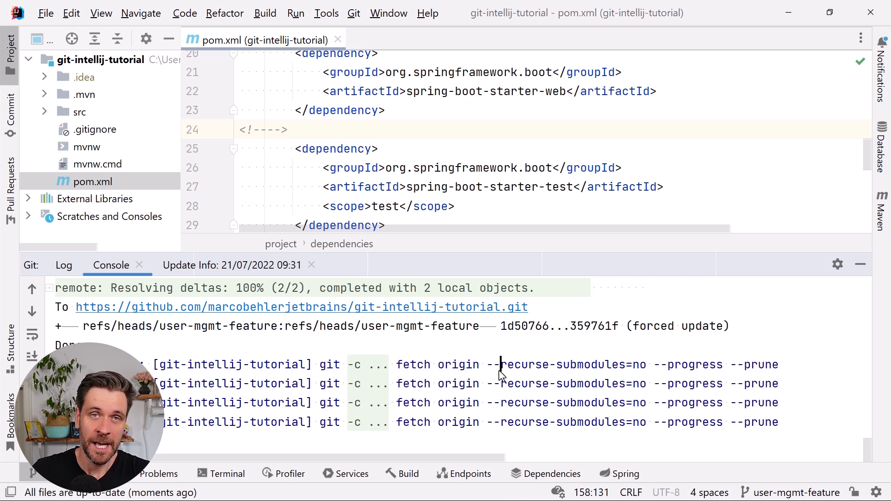
# Commit three successive pom.xml comment edits, ending with 'hello', each with message 'wip'.
pyautogui.click(63, 265)
pyautogui.write('h')
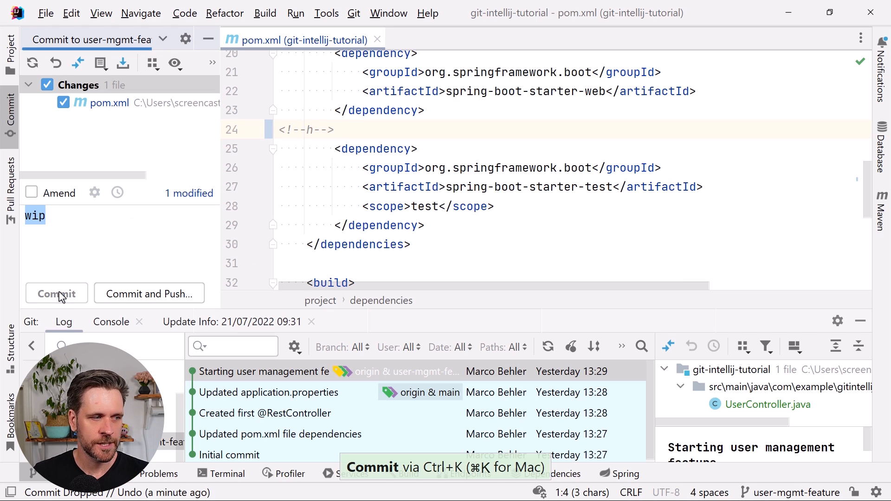
pyautogui.click(57, 293)
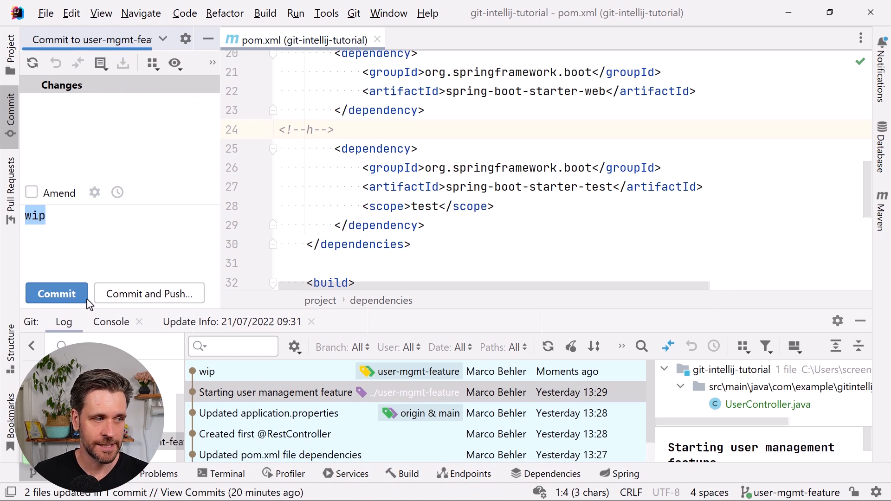
pyautogui.write('el')
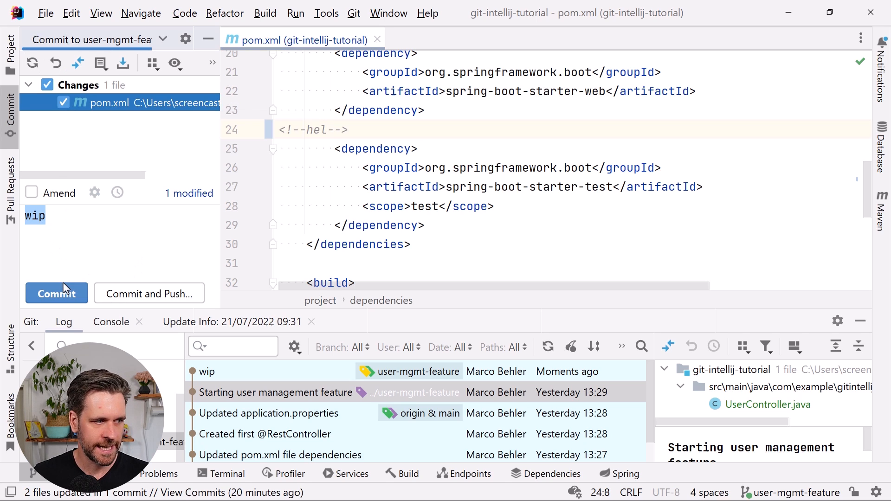
pyautogui.click(57, 293)
pyautogui.write('lo')
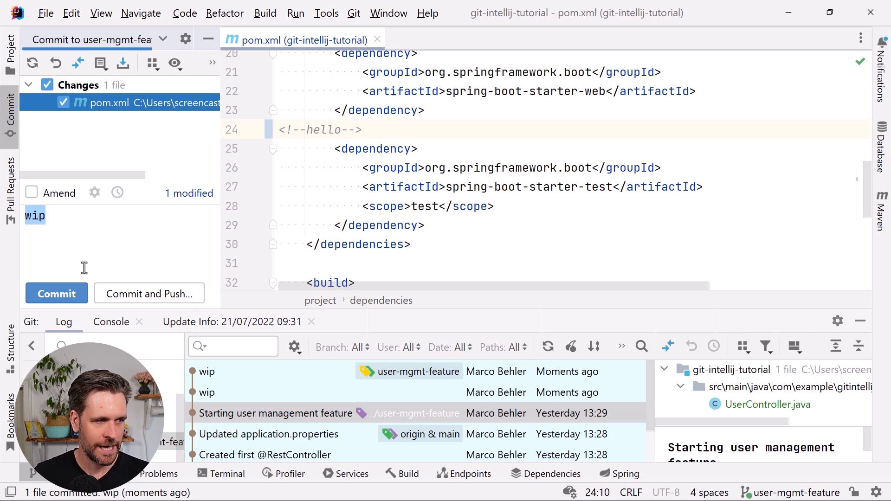
pyautogui.click(56, 294)
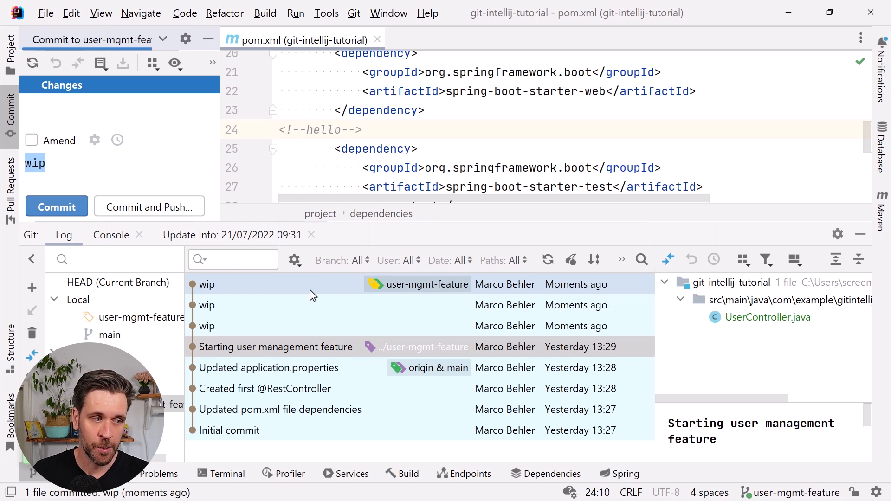
# Squash the three wip commits into one titled 'Added the word hello to pom.xml'.
pyautogui.click(206, 326)
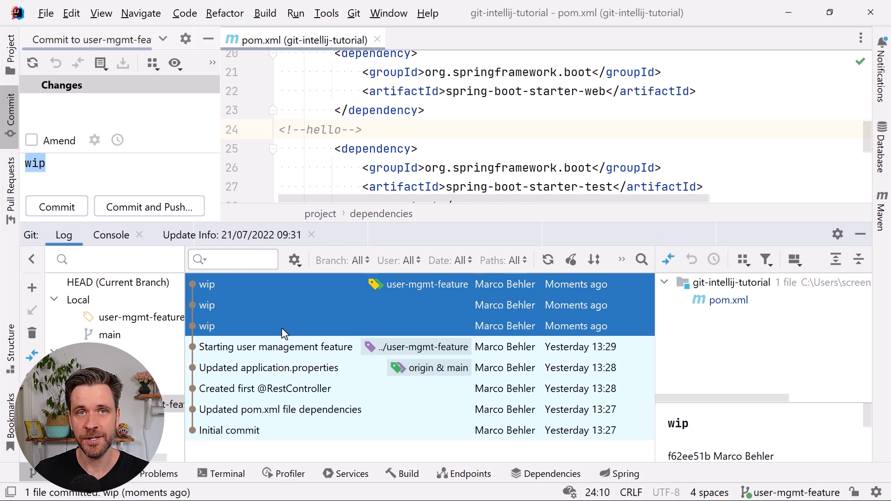
pyautogui.moveTo(284, 314)
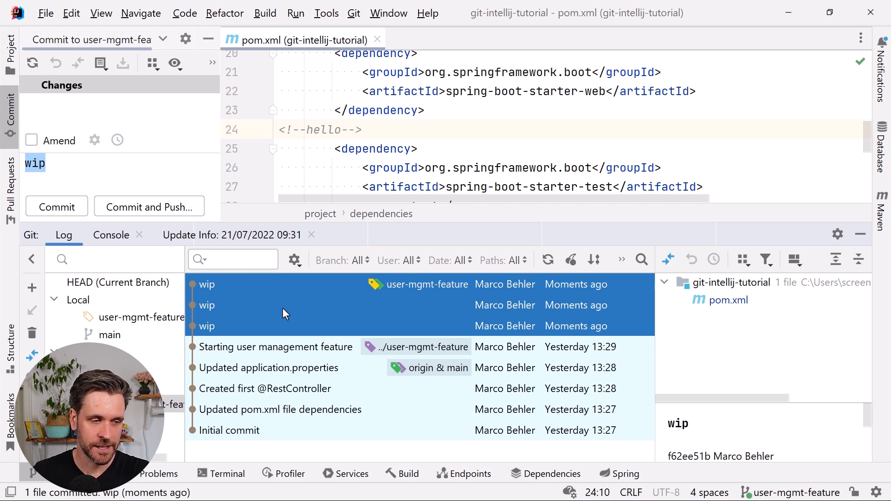
pyautogui.click(444, 467)
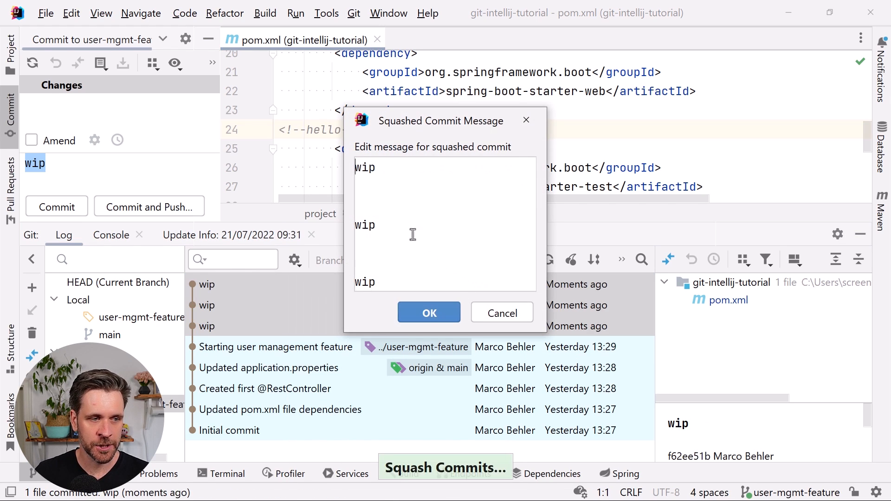
pyautogui.press('ctrl+a')
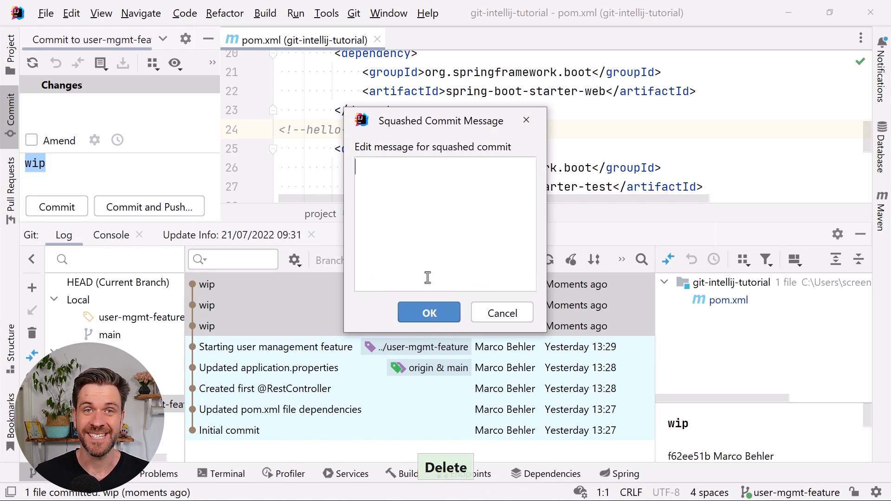
pyautogui.write('Added the word hello')
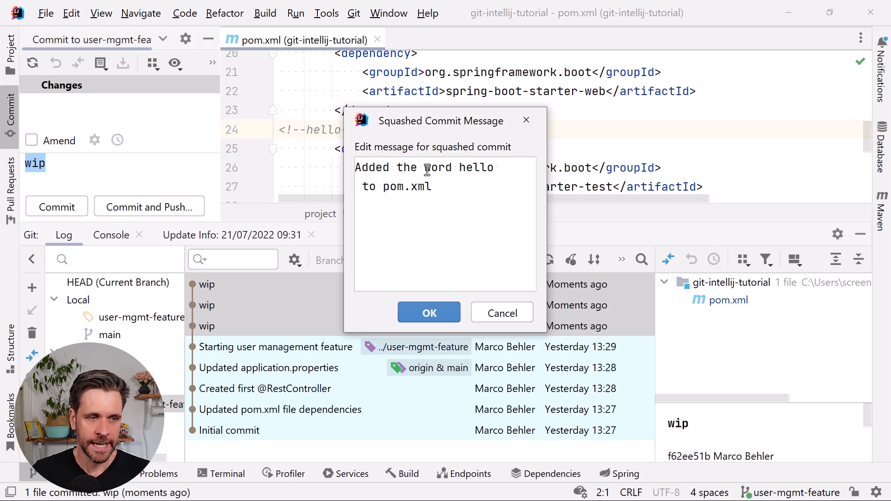
pyautogui.click(429, 313)
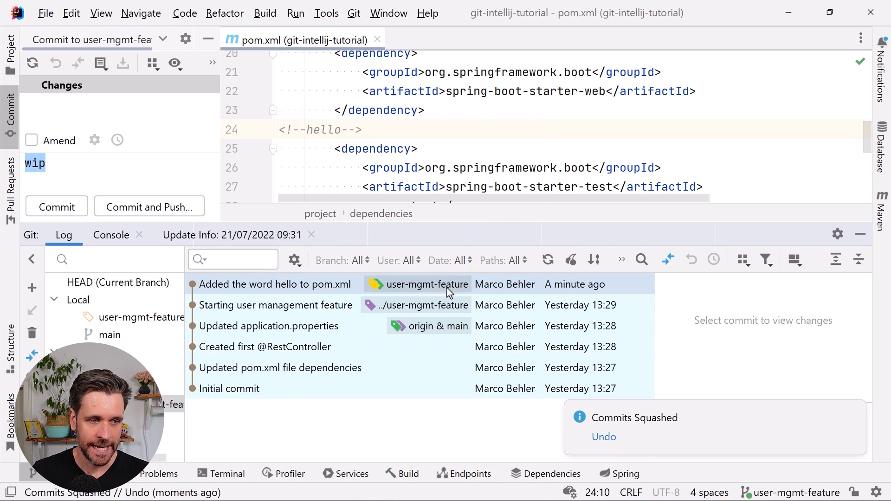
# Show the Git branches list with origin/user-mgmt-feature highlighted.
pyautogui.click(275, 284)
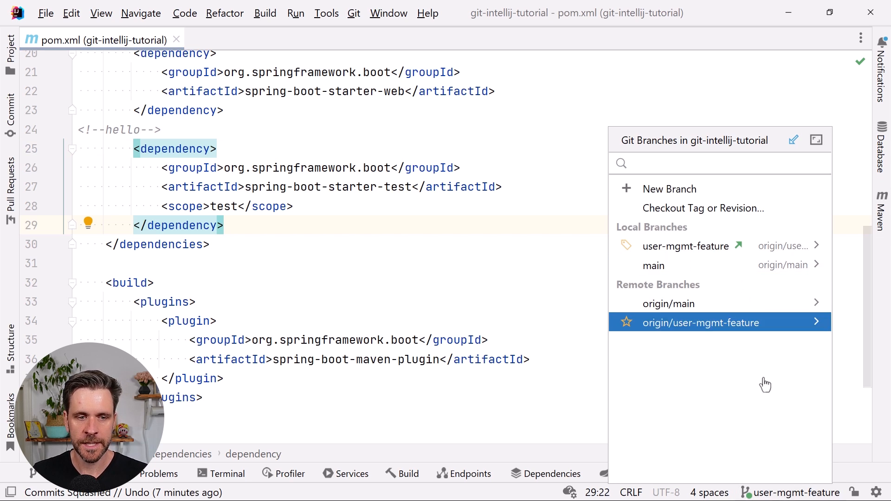
pyautogui.moveTo(685, 246)
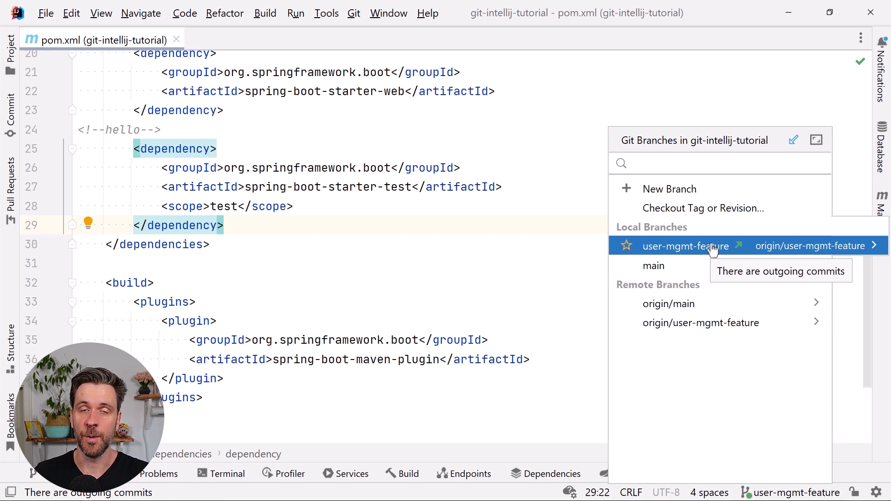
pyautogui.moveTo(707, 256)
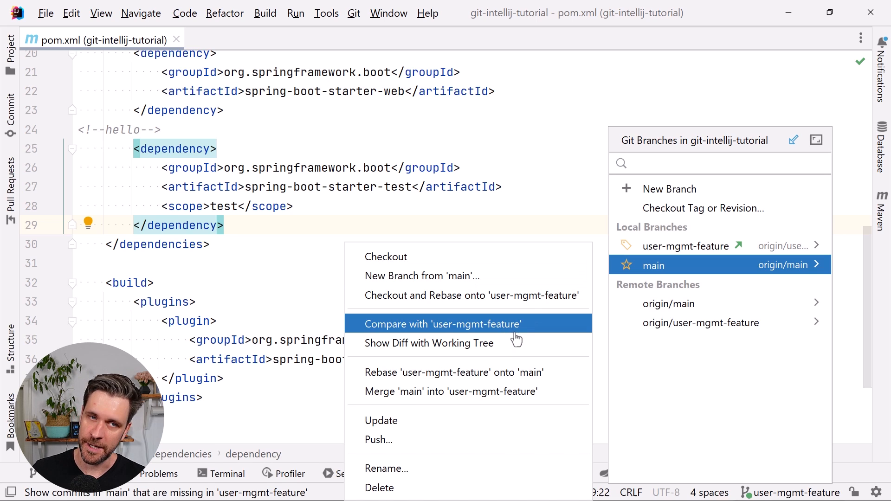
# In Compare main with user-mgmt-feature, review each feature-only commit and view the pom.xml diff of 'Added the word hello'.
pyautogui.click(442, 324)
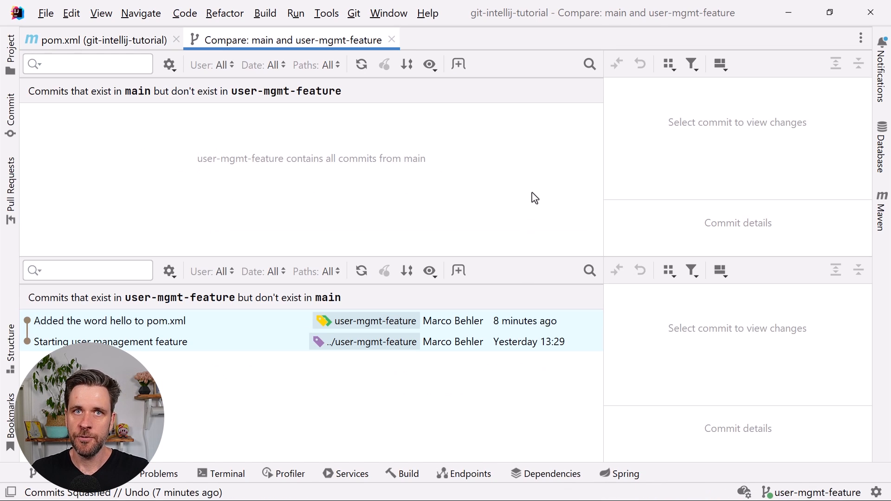
pyautogui.moveTo(45, 189)
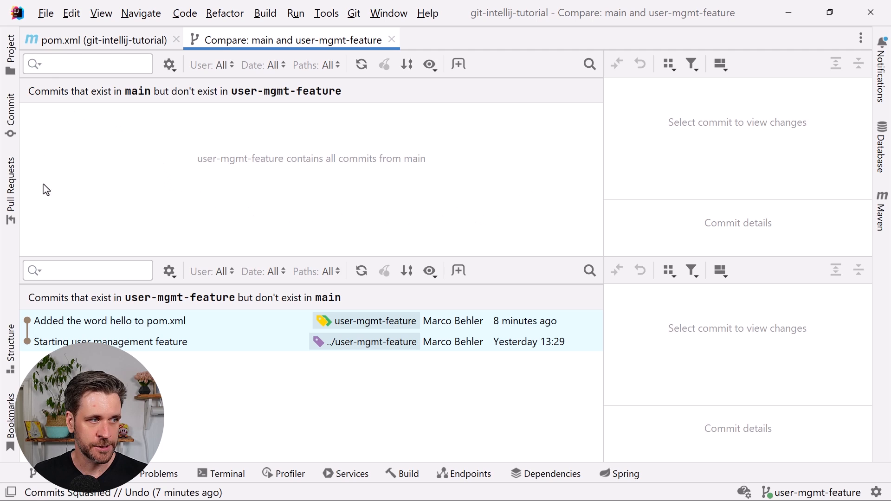
pyautogui.moveTo(98, 102)
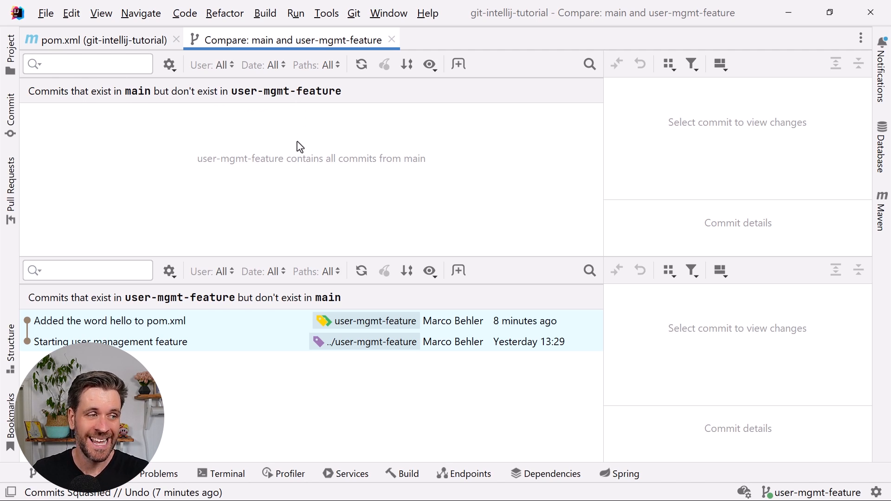
pyautogui.moveTo(338, 98)
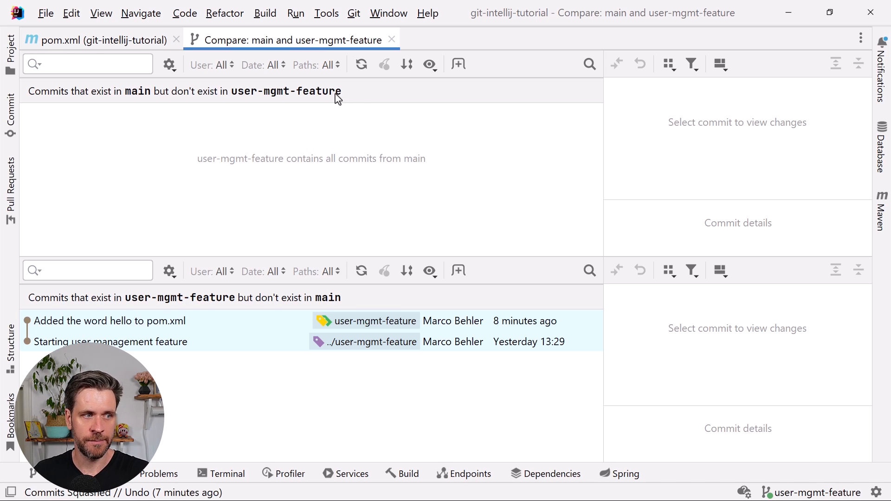
pyautogui.moveTo(363, 108)
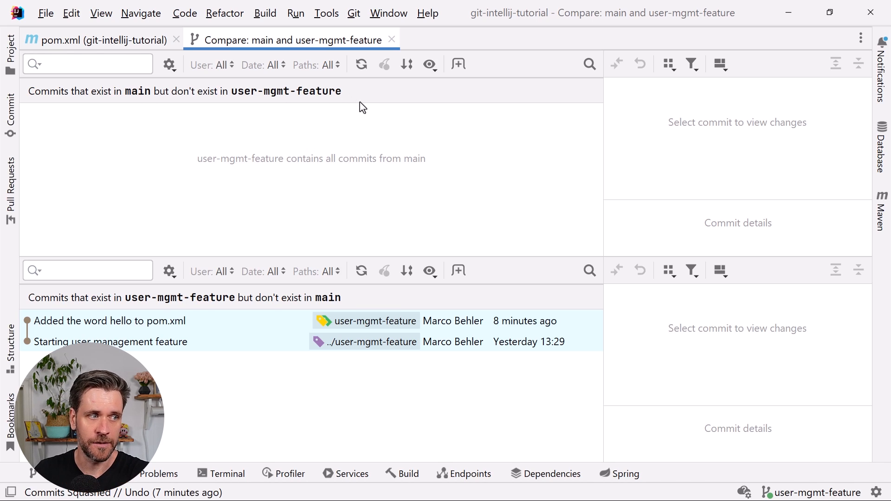
pyautogui.moveTo(141, 311)
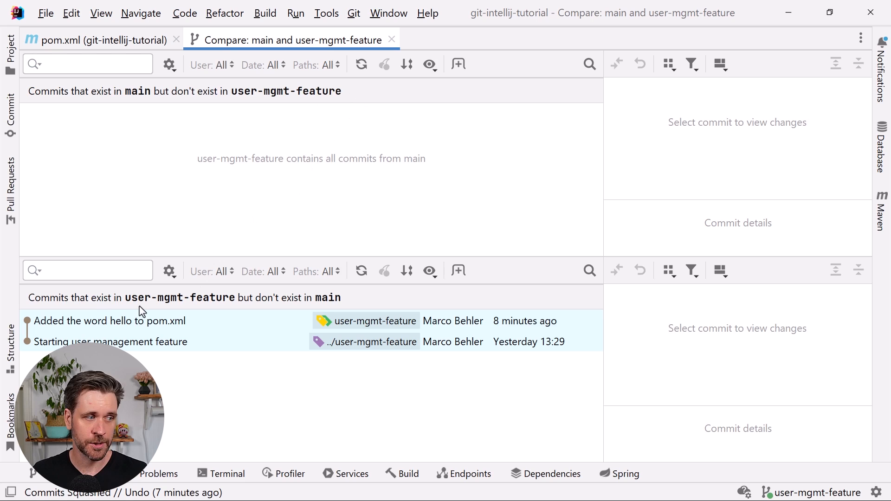
pyautogui.moveTo(280, 309)
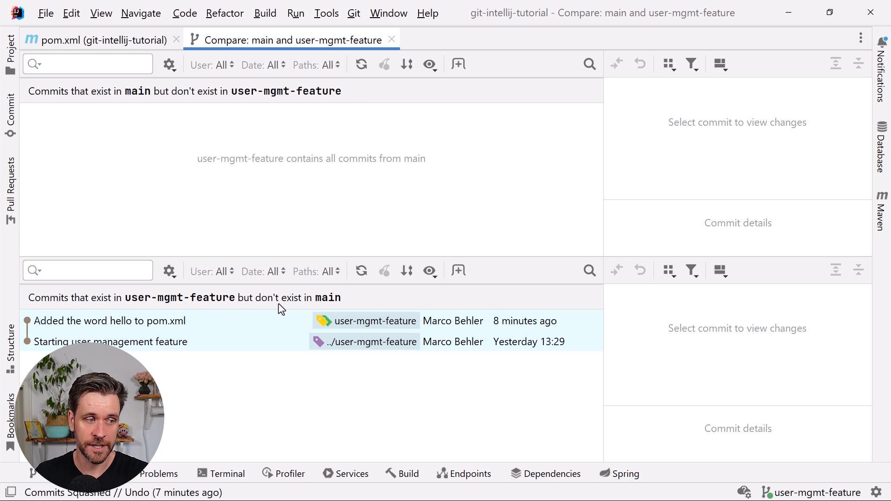
pyautogui.click(108, 321)
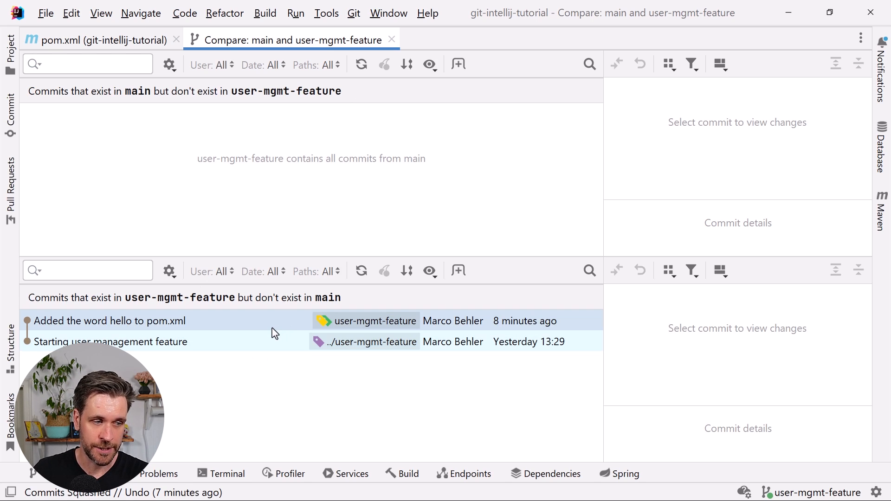
pyautogui.moveTo(225, 323)
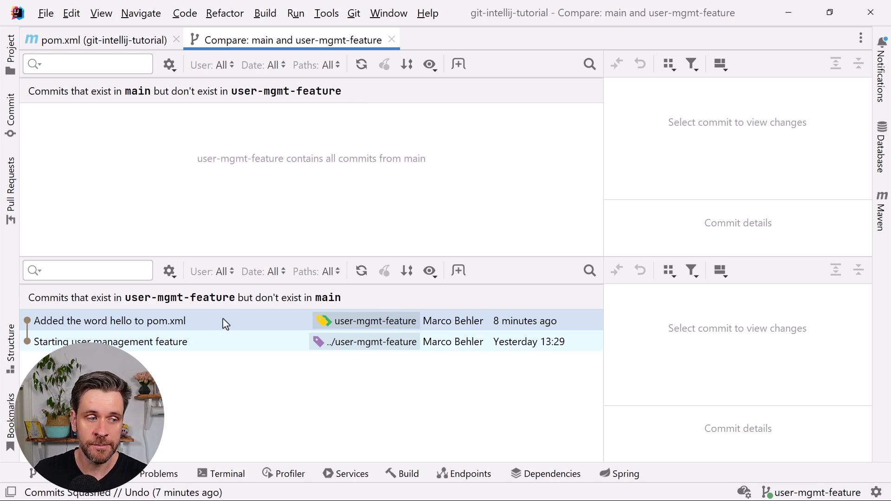
pyautogui.click(110, 320)
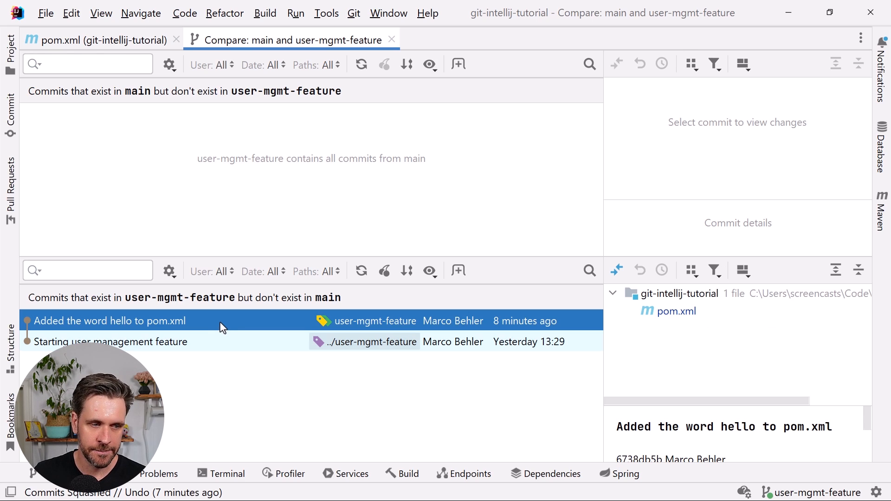
pyautogui.click(676, 312)
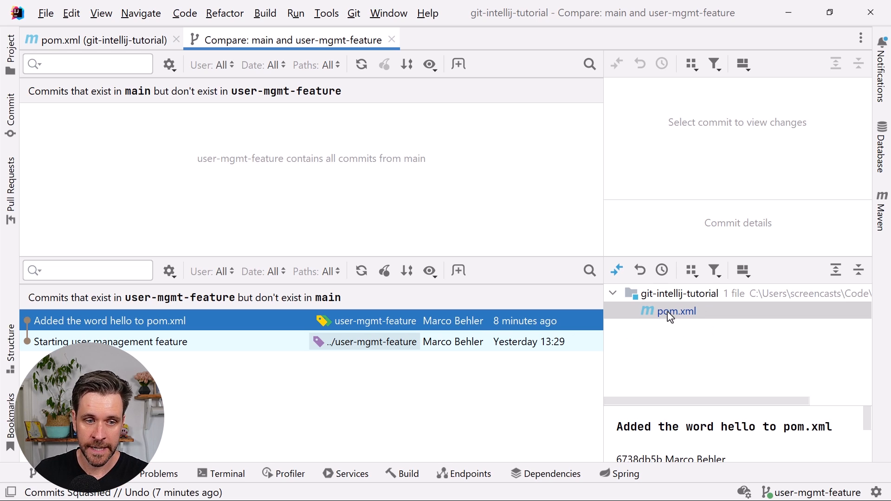
pyautogui.doubleClick(676, 311)
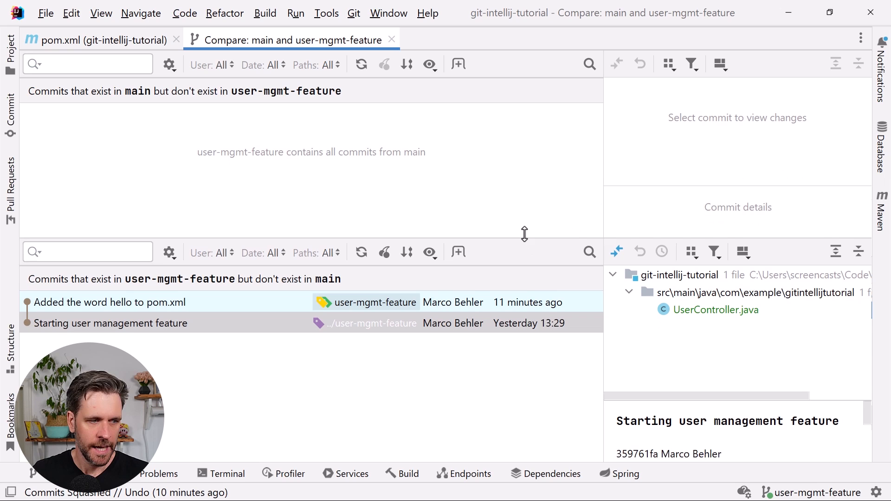
# Show the changes of the 'Starting user management feature' commit (UserController.java).
pyautogui.click(108, 297)
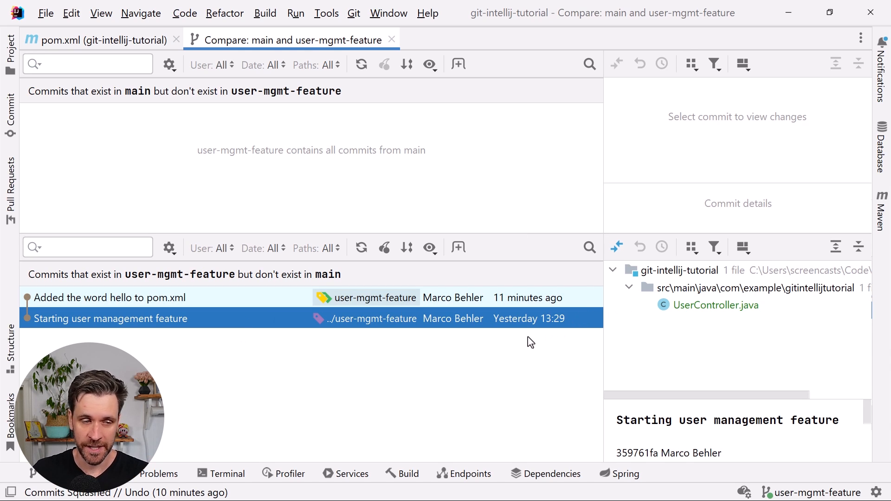
pyautogui.moveTo(262, 302)
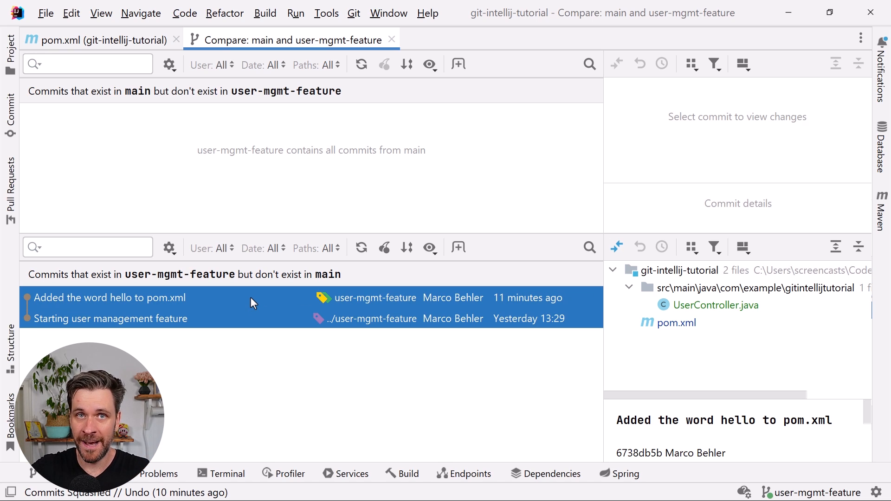
pyautogui.moveTo(499, 294)
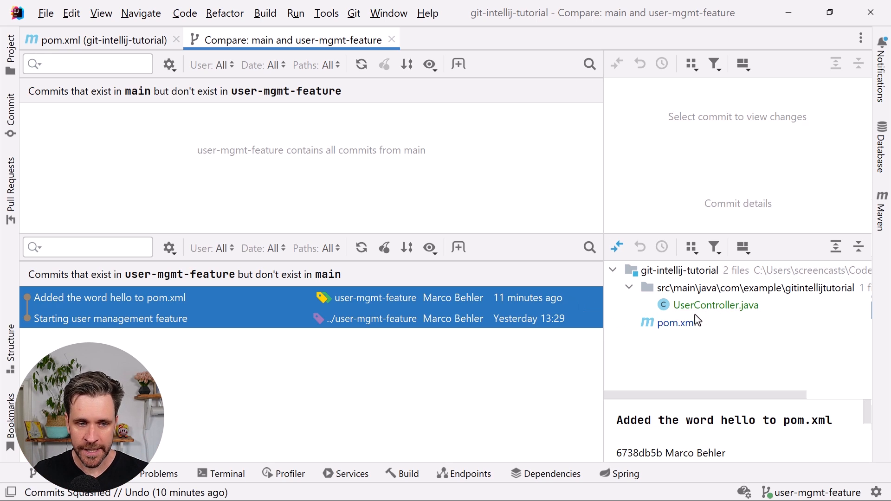
pyautogui.moveTo(725, 309)
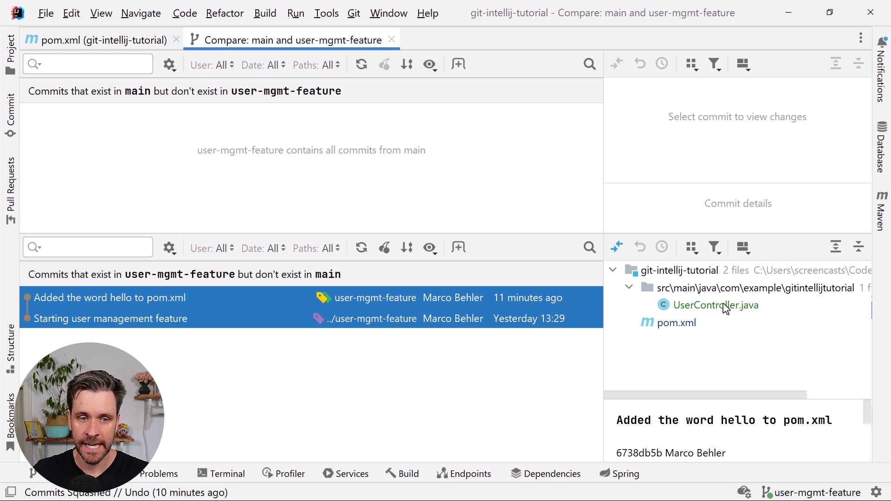
pyautogui.moveTo(706, 327)
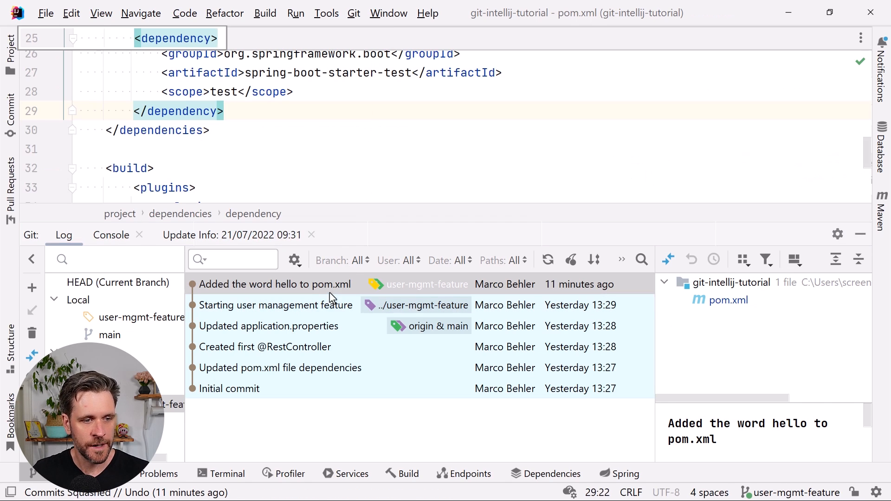
# Select the four newest commits for a combined diff, then cancel the Push preview without pushing.
pyautogui.click(274, 284)
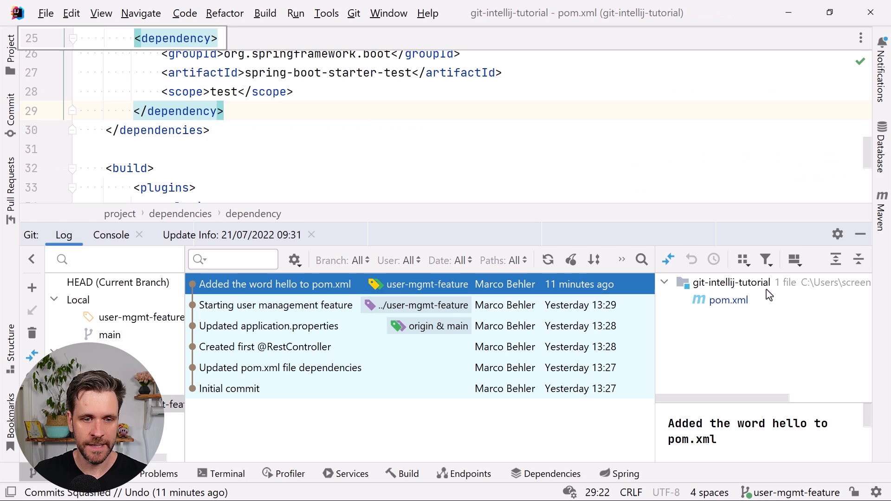
pyautogui.click(275, 306)
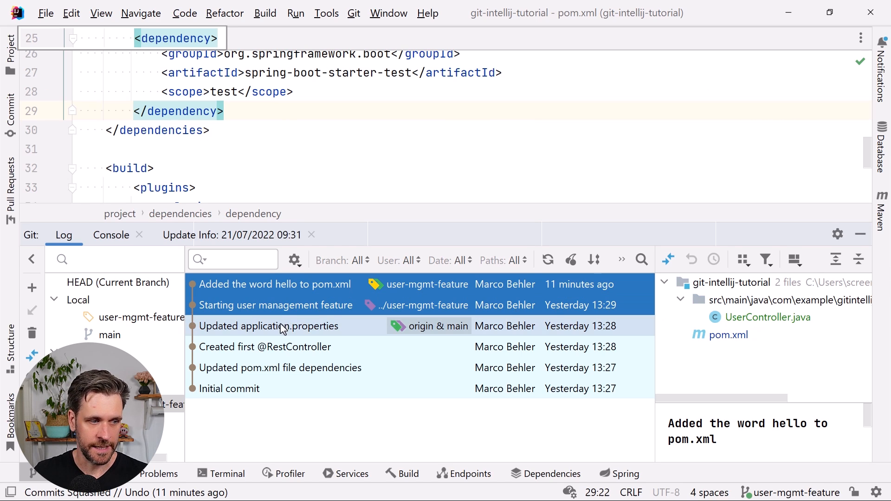
pyautogui.click(267, 326)
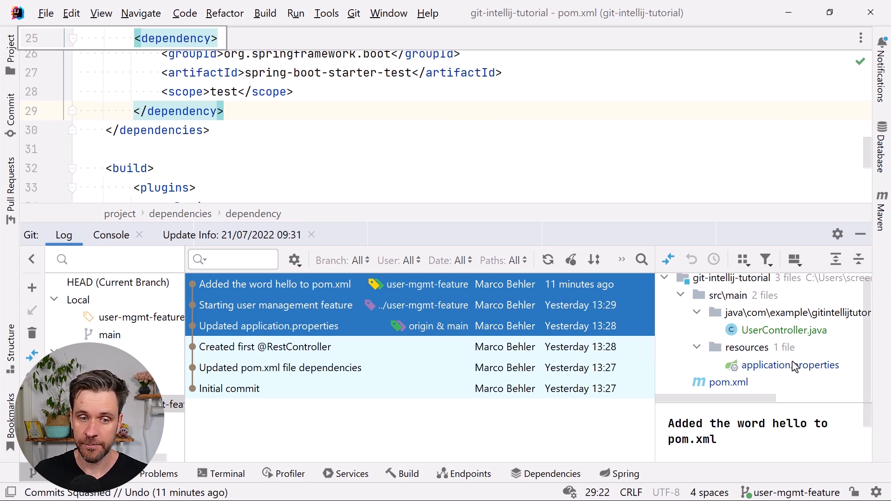
pyautogui.click(265, 346)
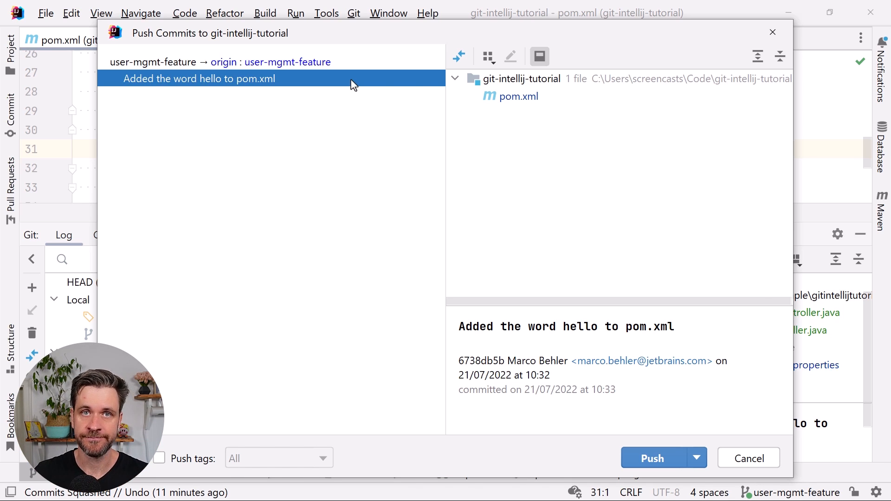
pyautogui.click(652, 458)
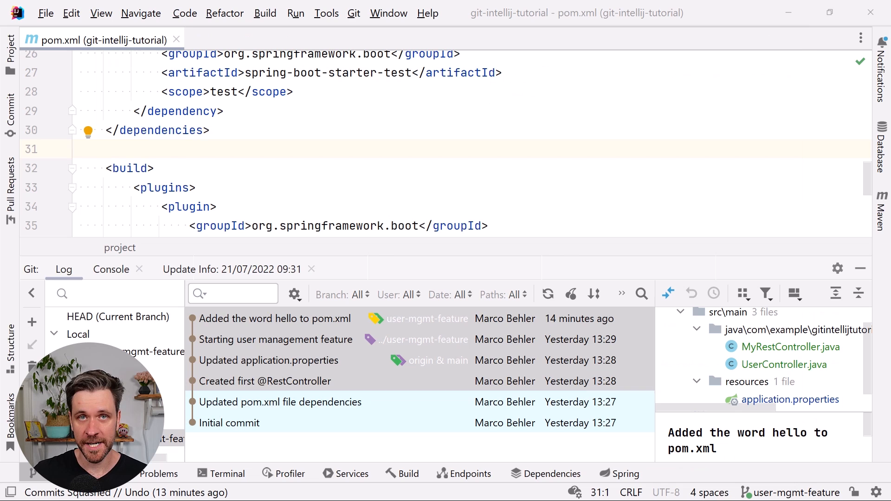